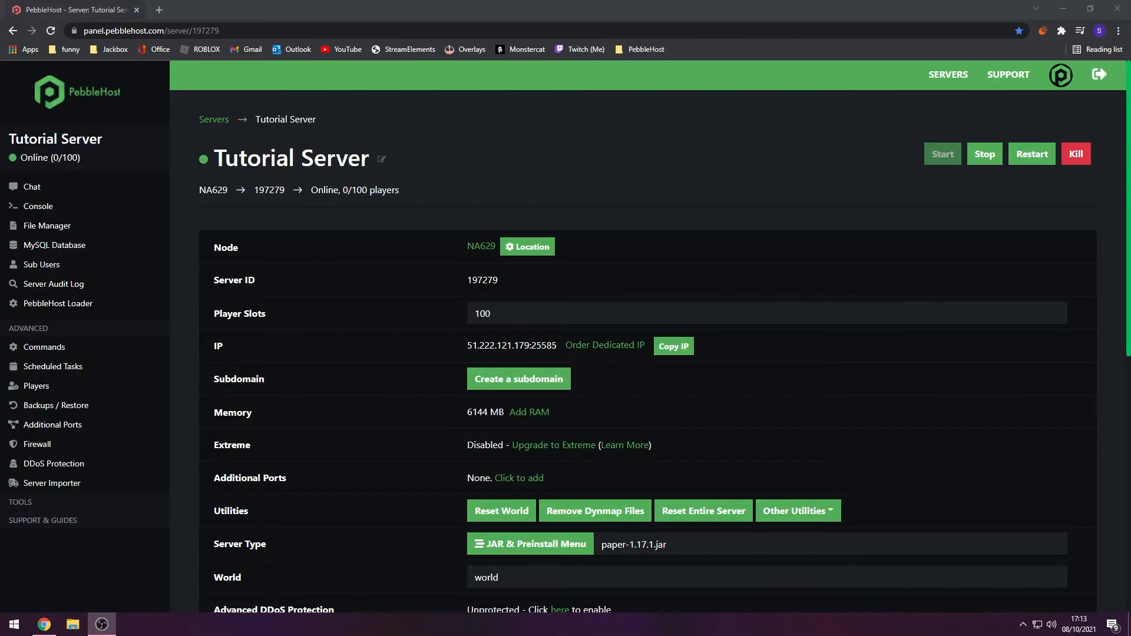
- Search Windows for appdata to bring up the AppData folder as best match
click(12, 624)
text(%)
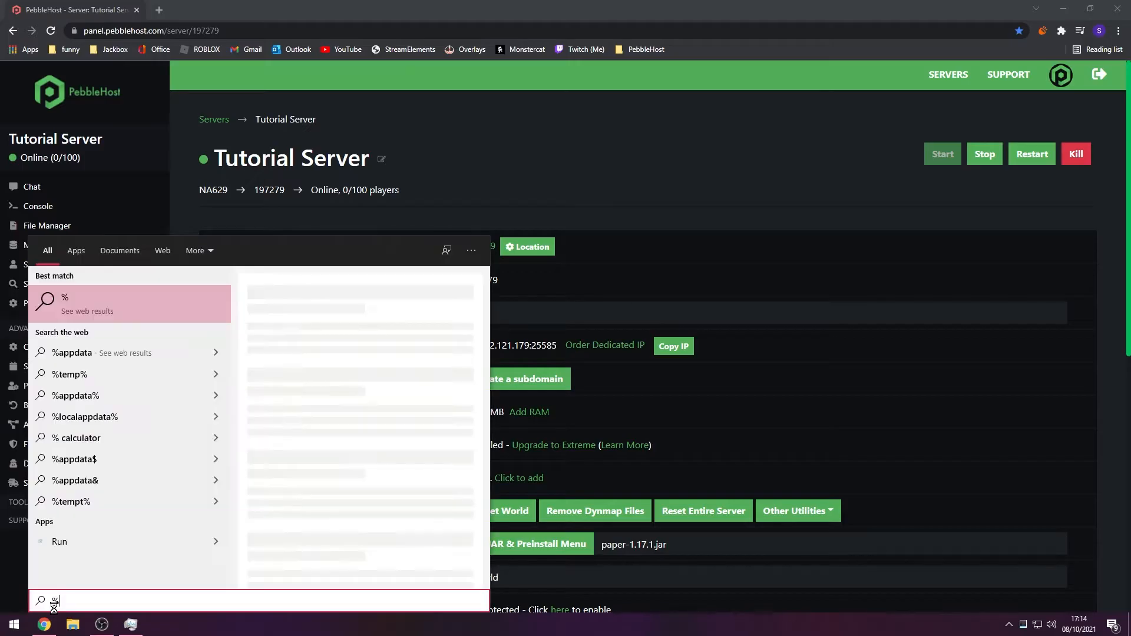
text(appdata%)
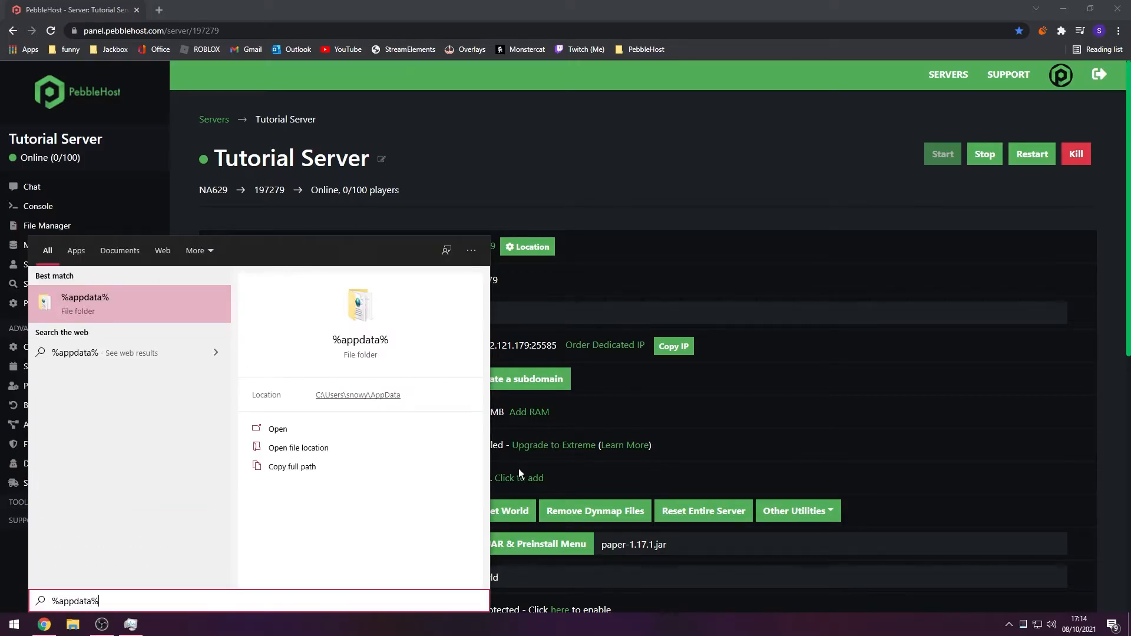
mouse_move(137, 310)
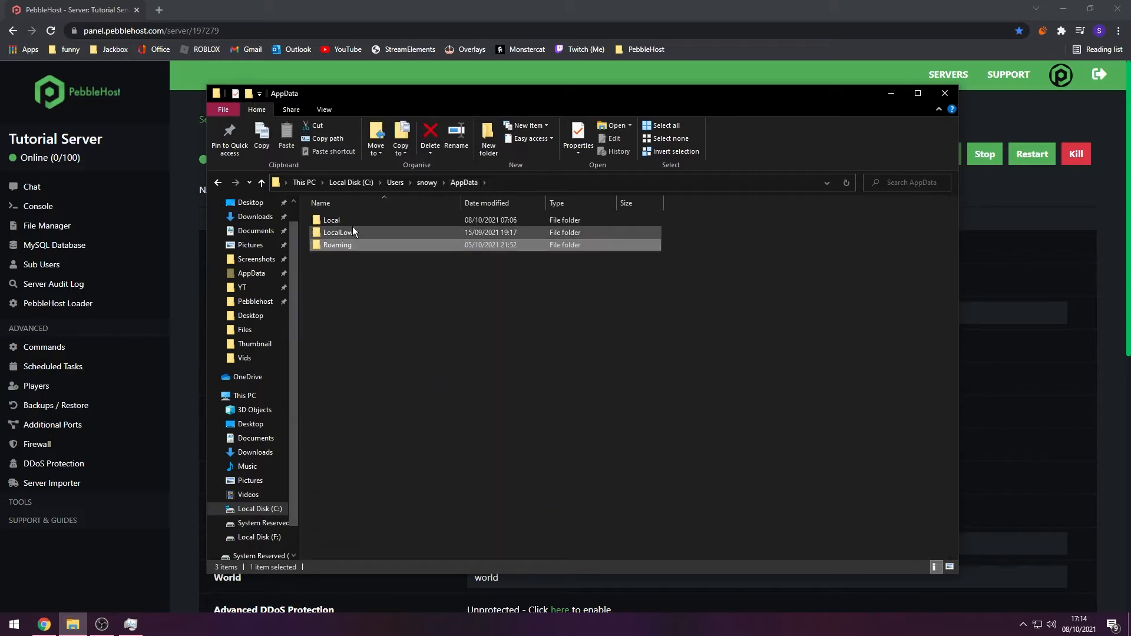
- Go into Roaming, .minecraft and saves to list worlds like Wrath of the Fallen 1.7
click(337, 244)
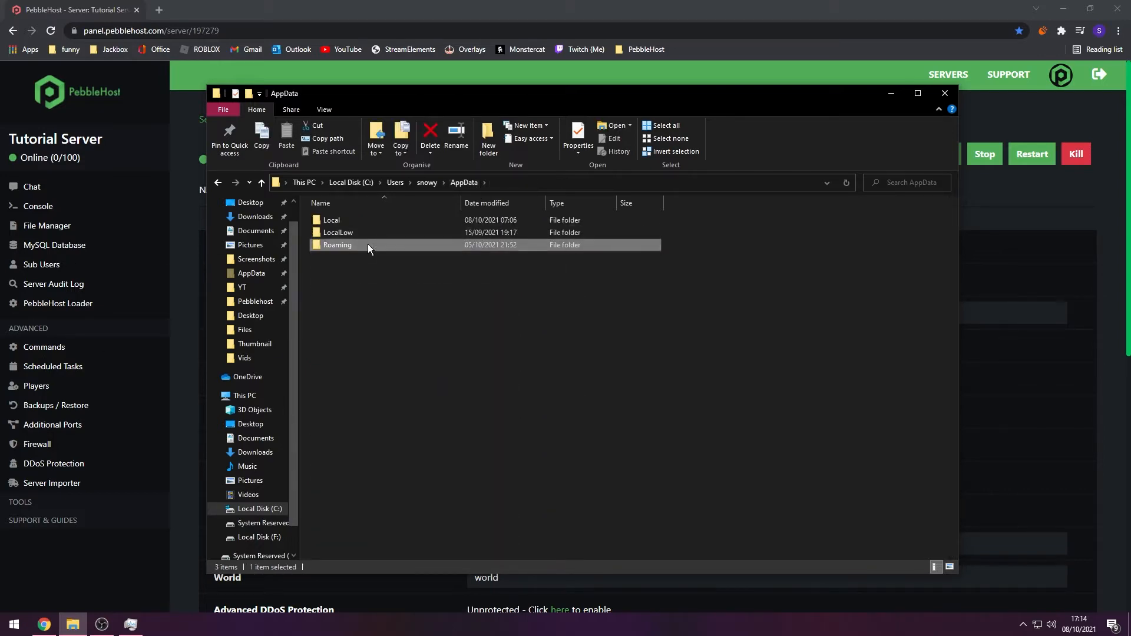
double_click(337, 244)
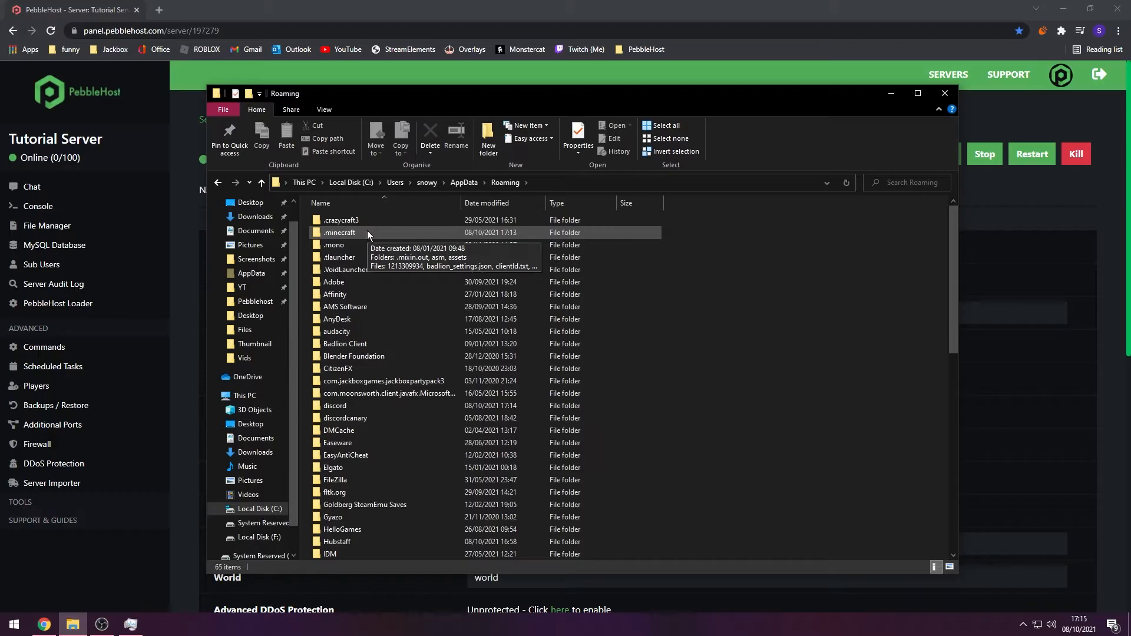
double_click(339, 232)
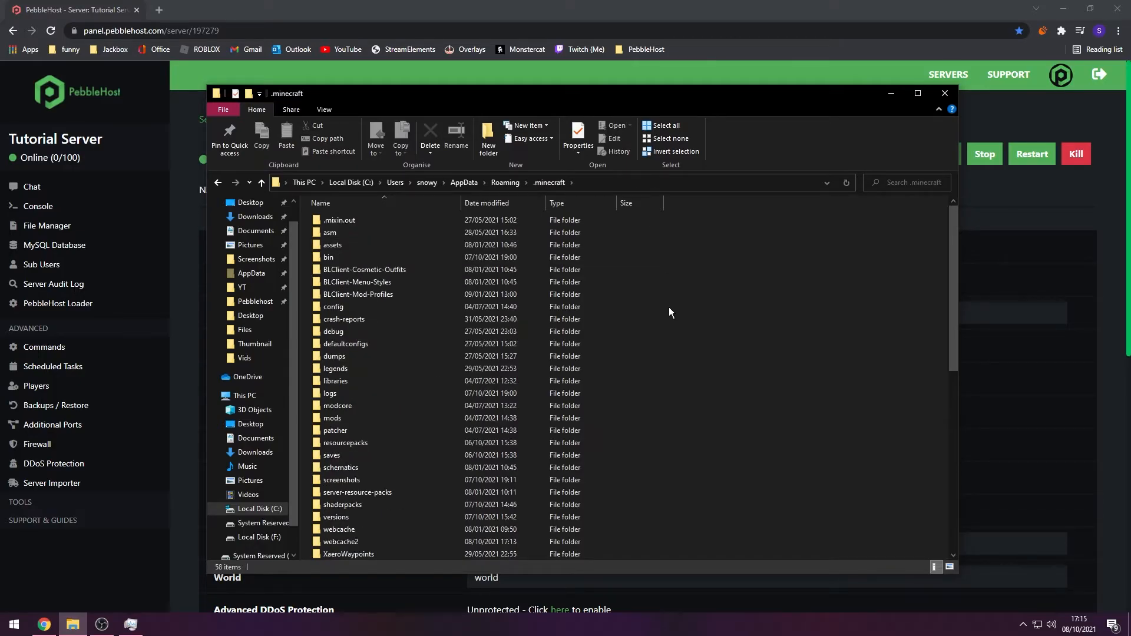
mouse_move(332, 455)
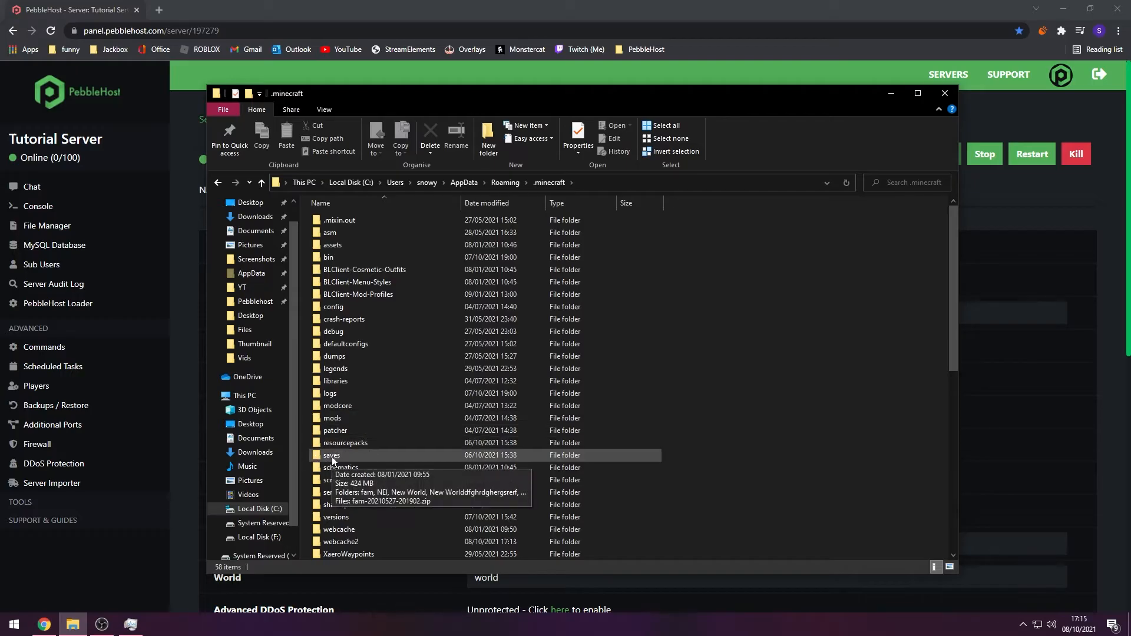
double_click(331, 456)
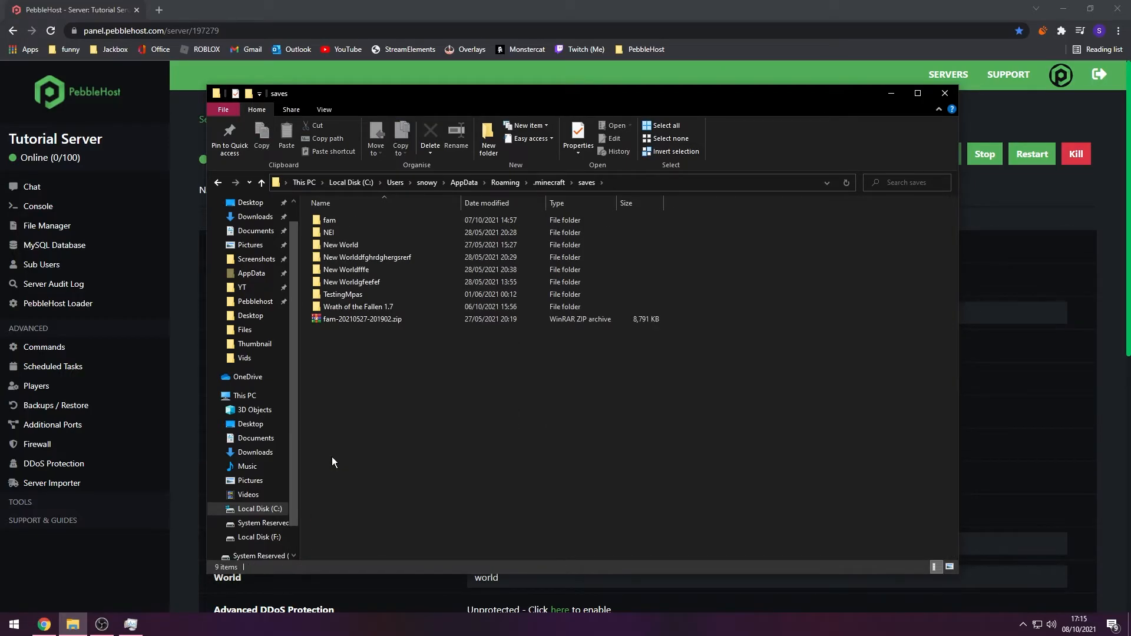
click(382, 282)
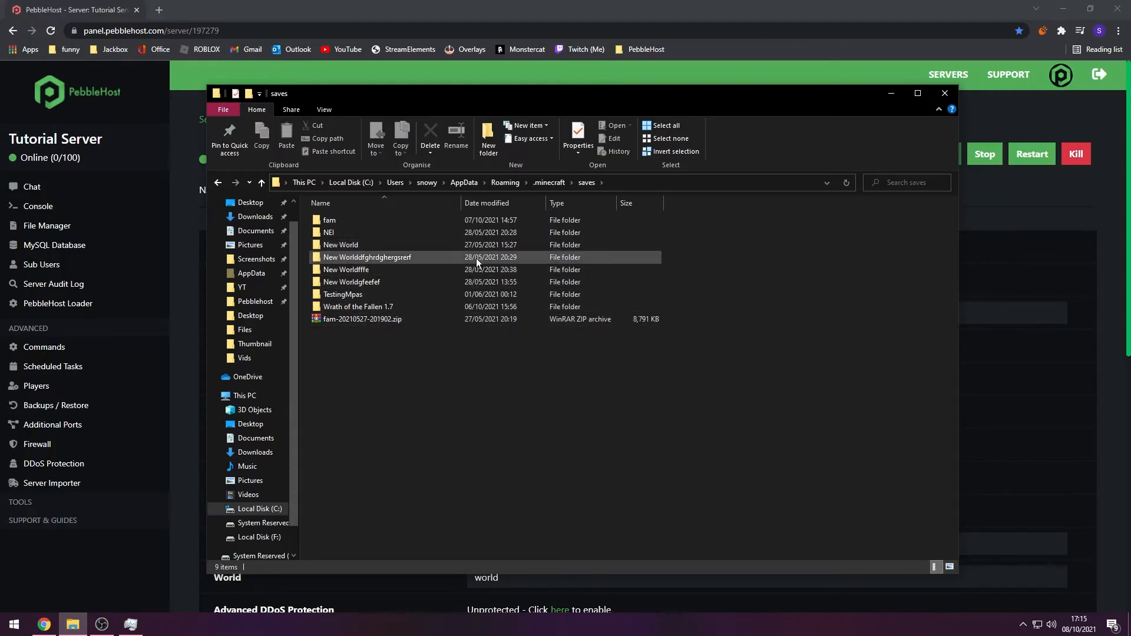
click(357, 306)
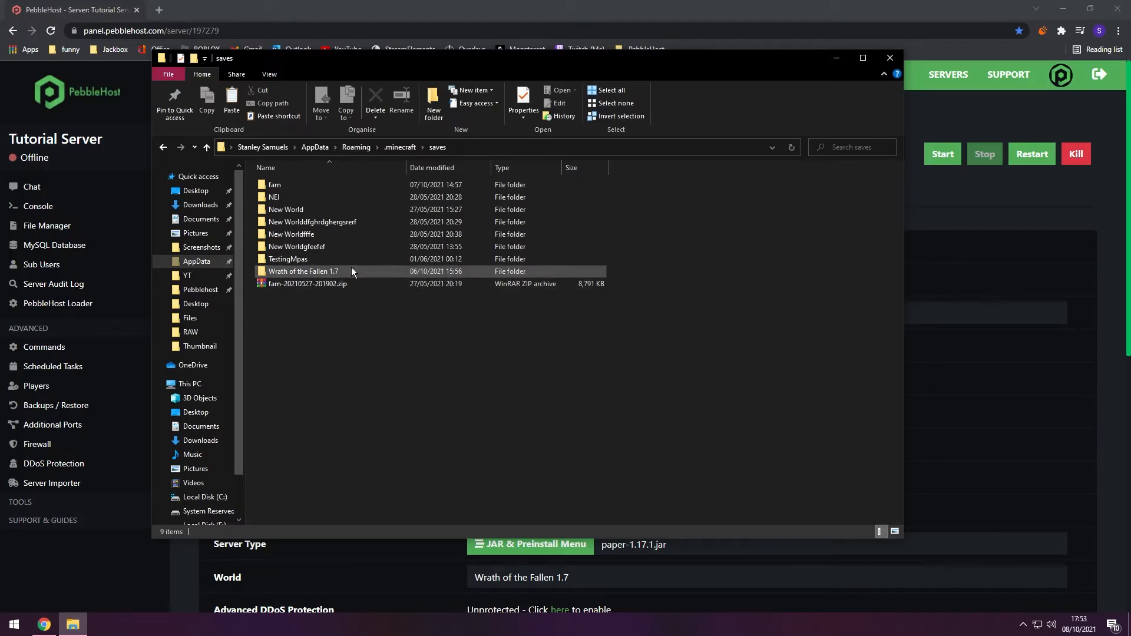
- Select the Wrath of the Fallen 1.7 world folder and bring up its actions to copy it
click(306, 283)
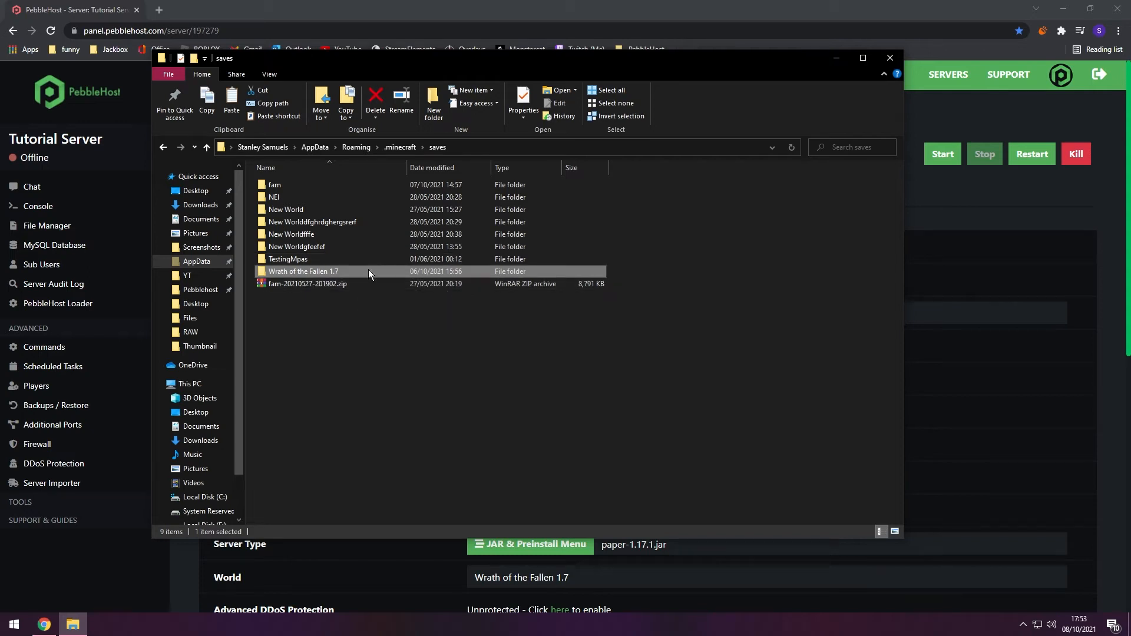
right_click(302, 271)
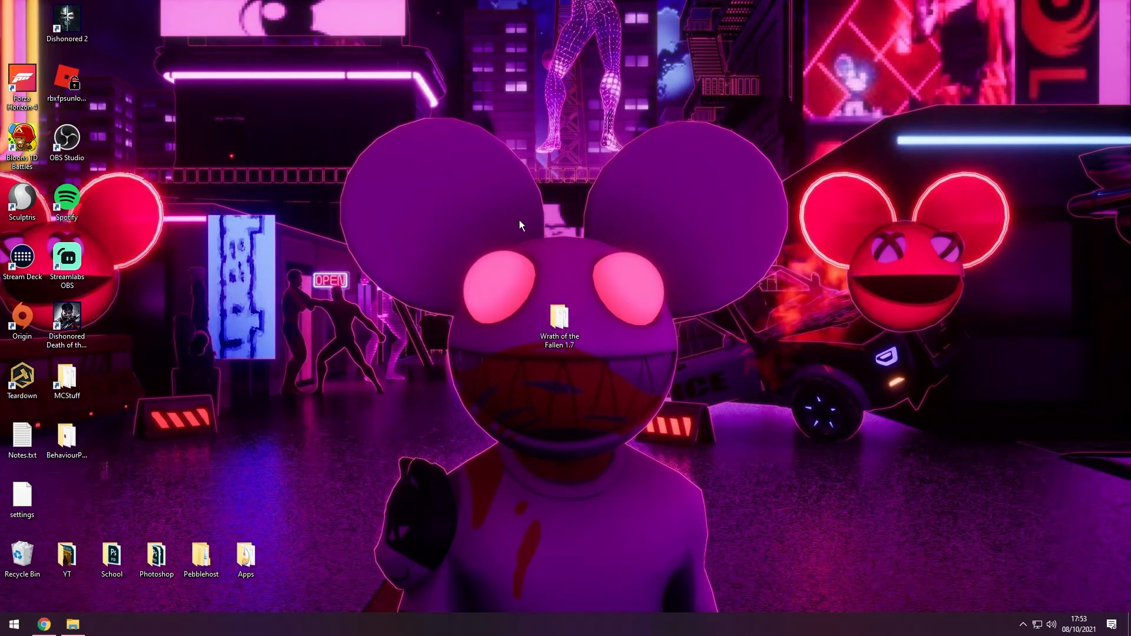
- Return to the PebbleHost panel and stop Tutorial Server so it shows Offline
click(43, 623)
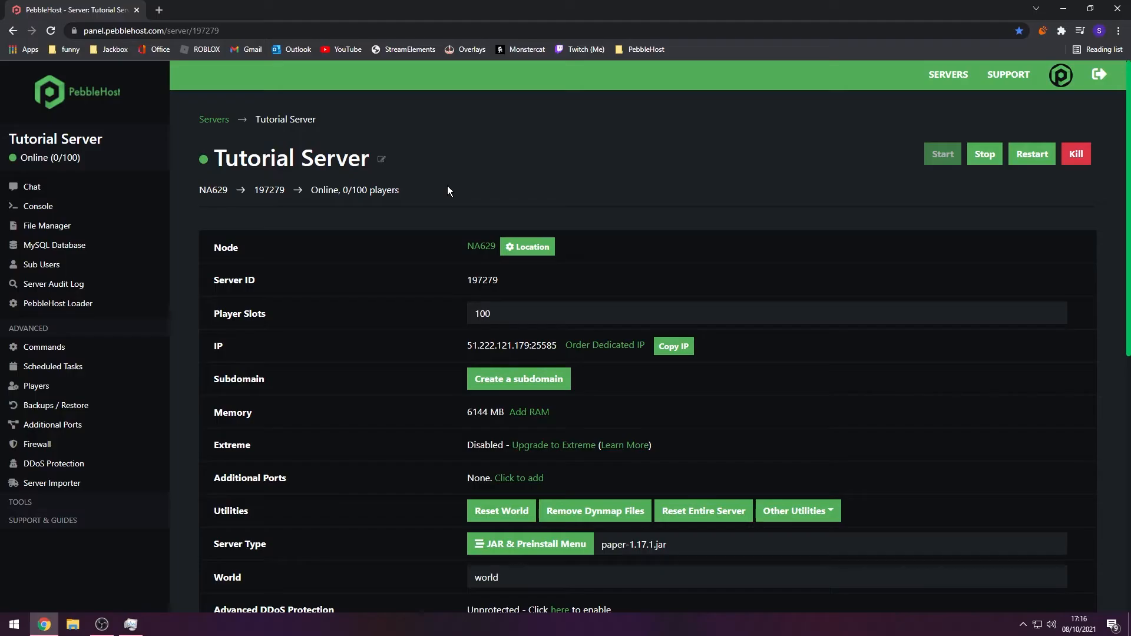
mouse_move(430, 215)
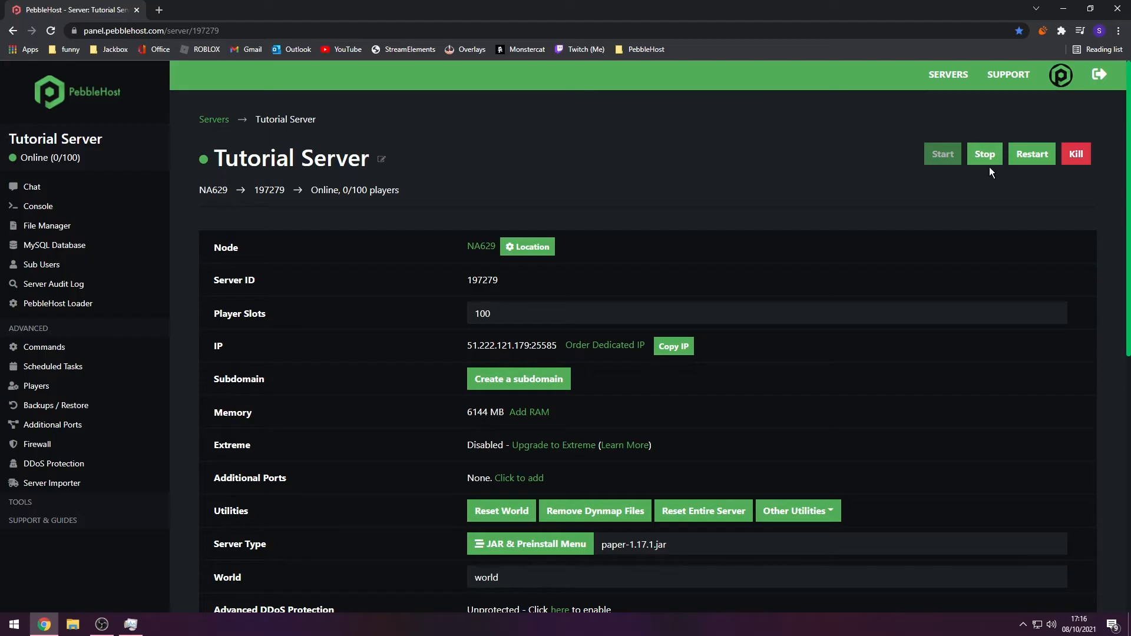
mouse_move(983, 167)
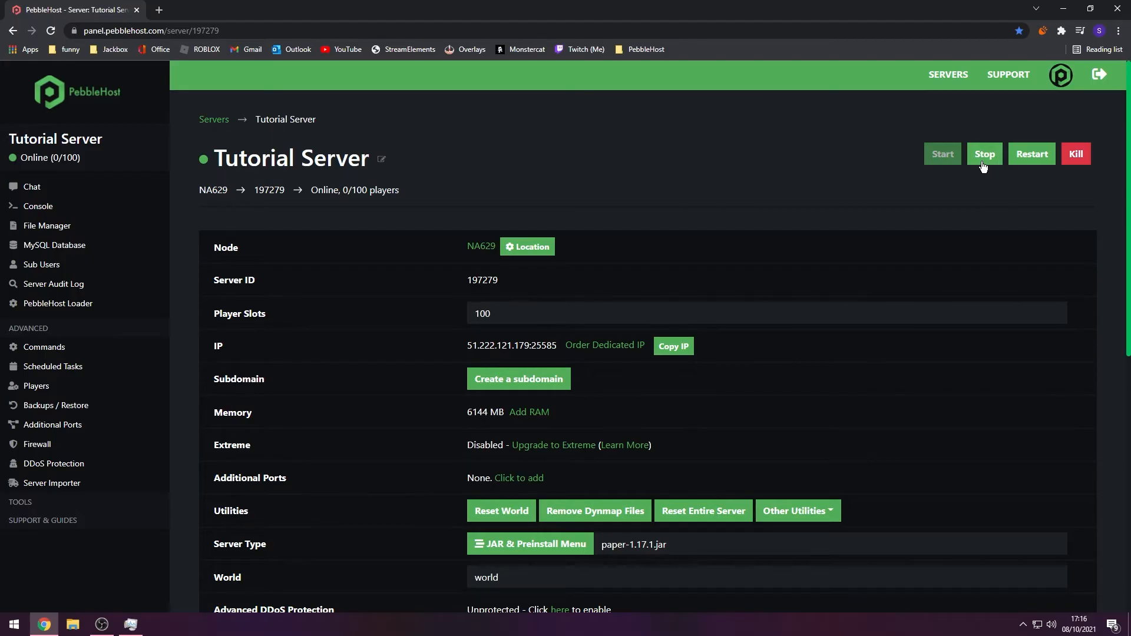
click(984, 154)
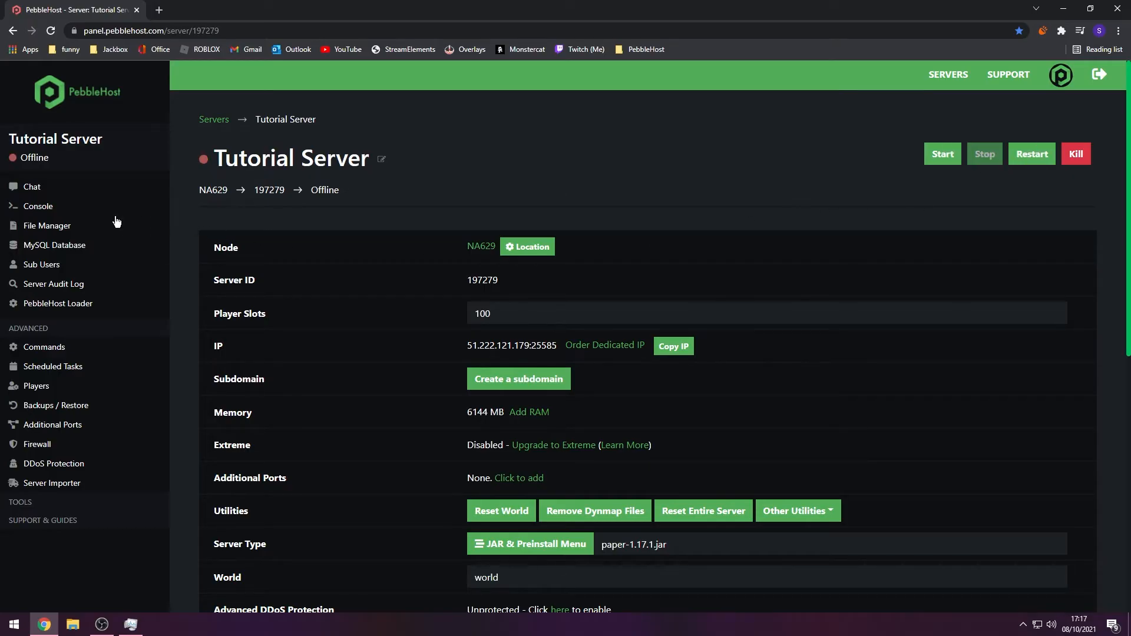
- In the file manager, delete the world, world_nether and world_the_end folders and confirm
click(47, 225)
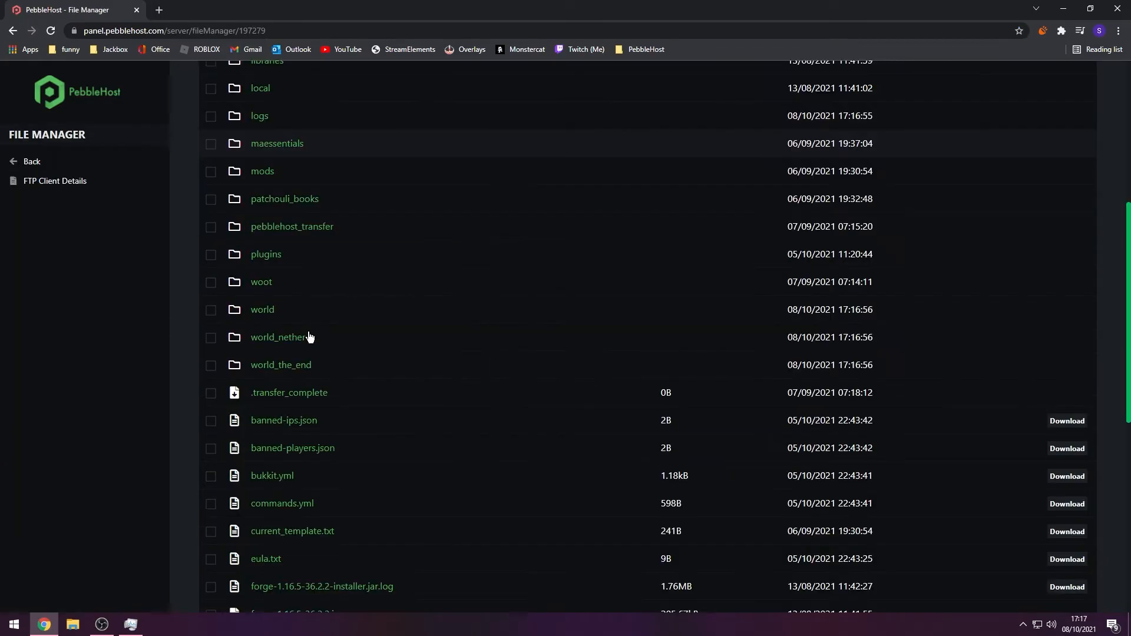
mouse_move(321, 310)
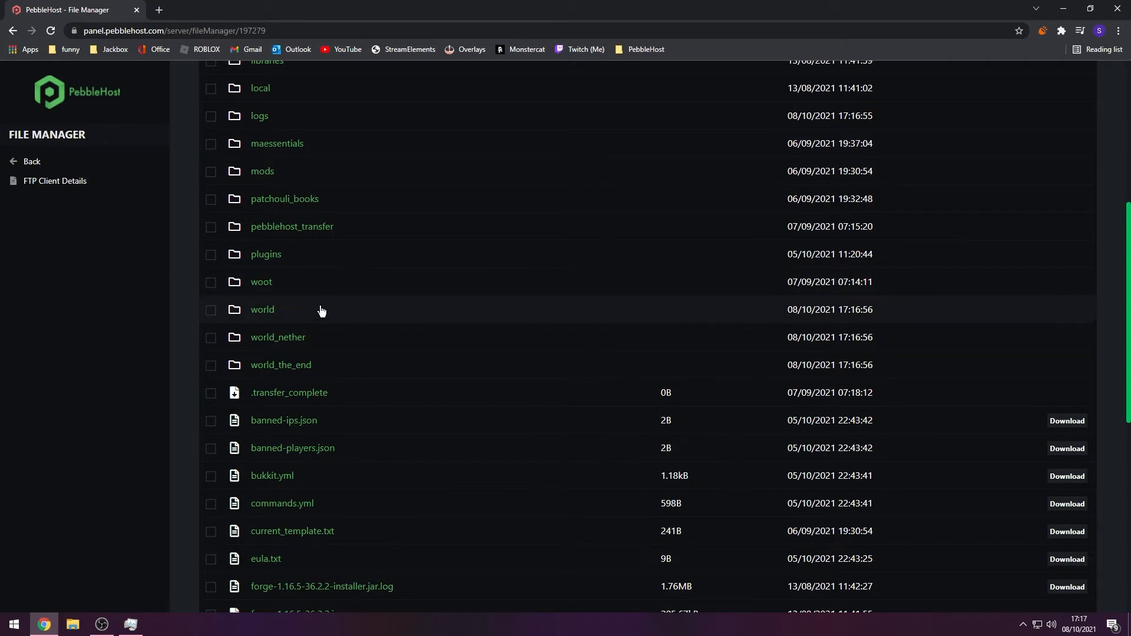
mouse_move(318, 380)
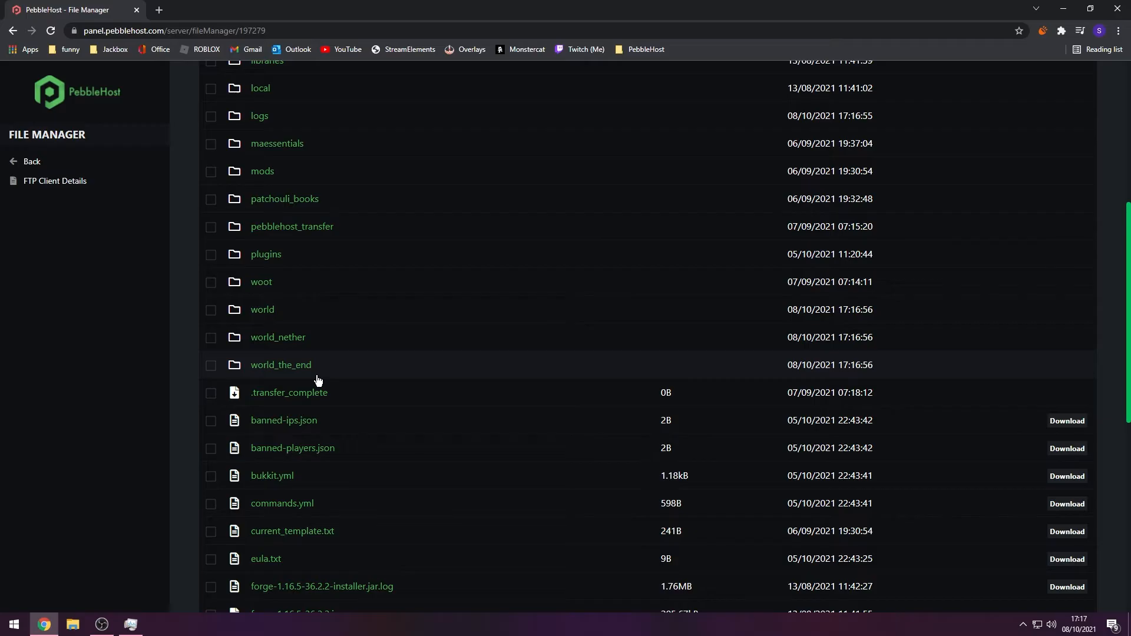
click(211, 309)
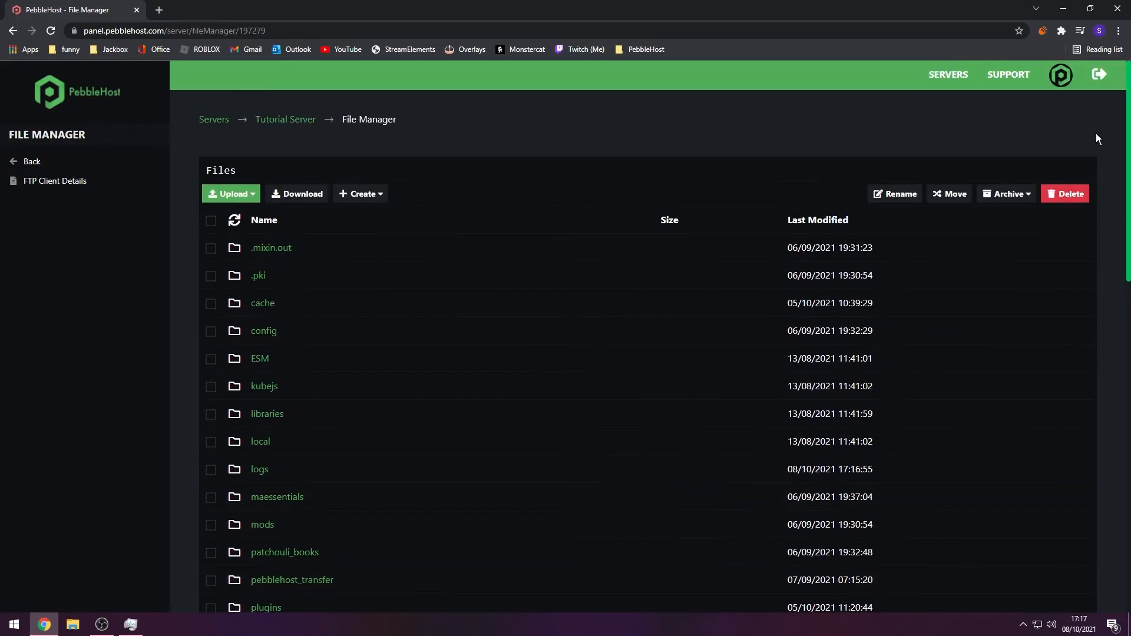
click(1066, 193)
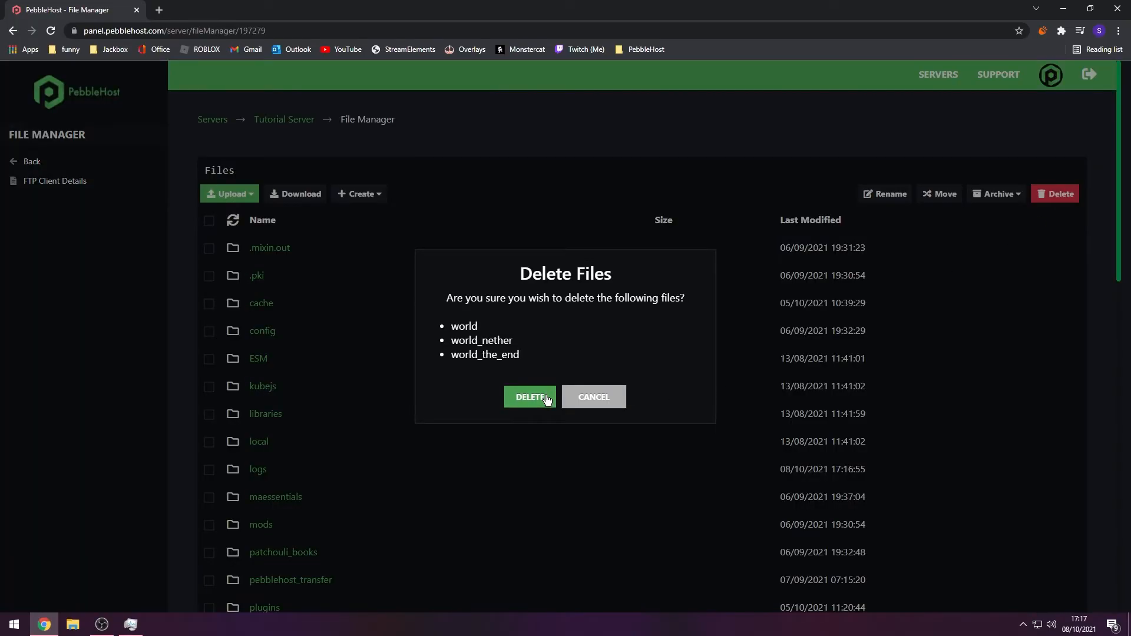
click(530, 396)
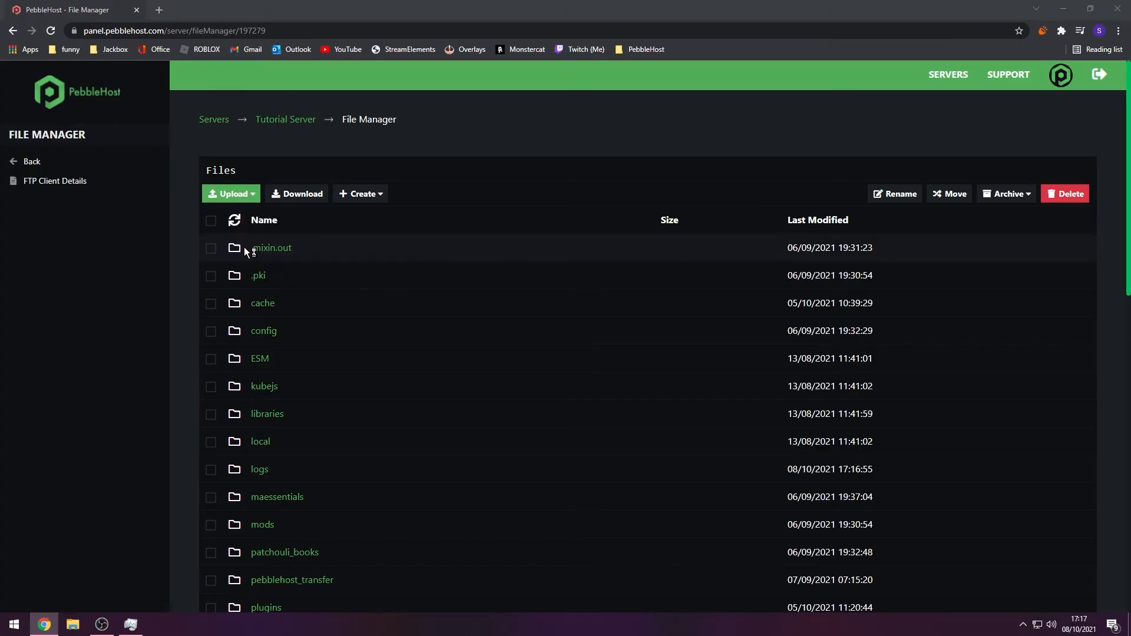
- Upload the Wrath of the Fallen 1.7 folder from the Desktop into the server files
click(230, 193)
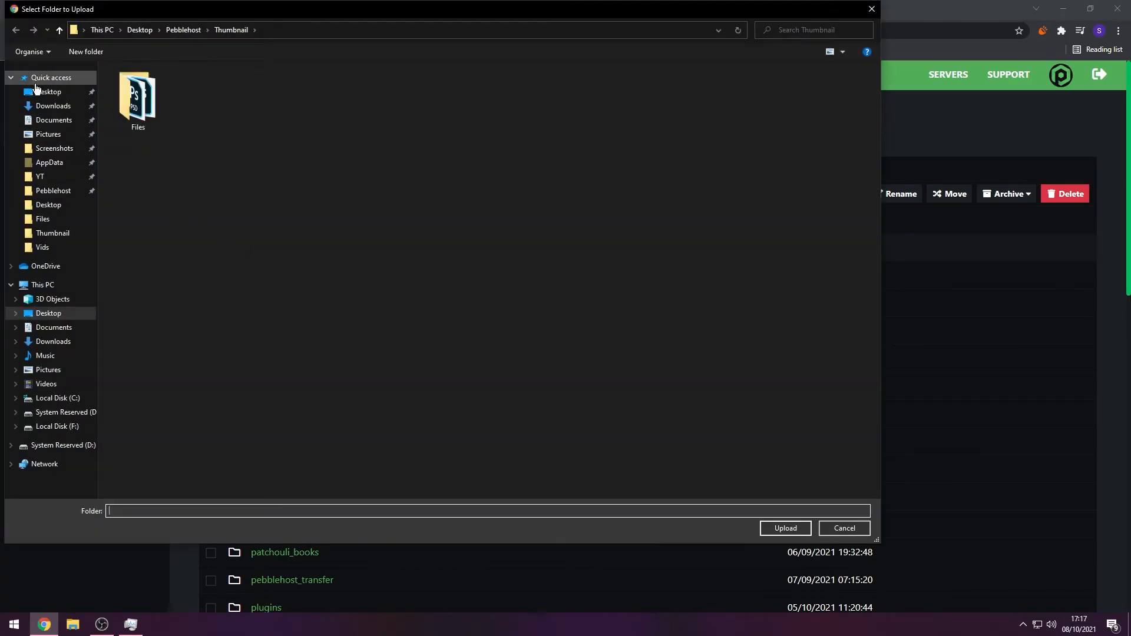
click(49, 92)
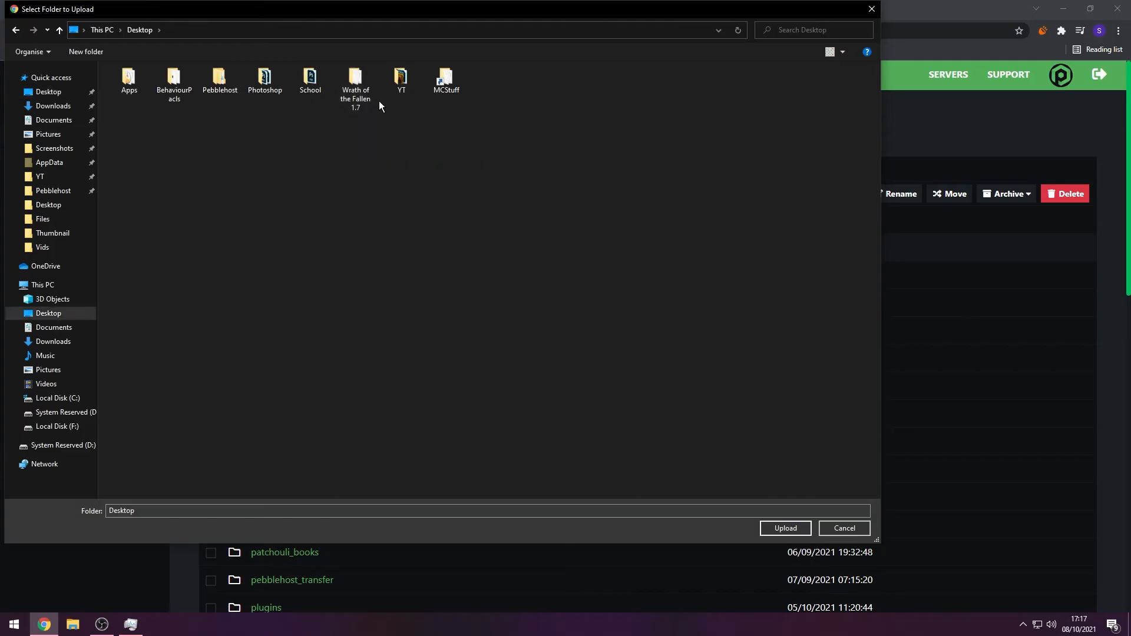
click(354, 79)
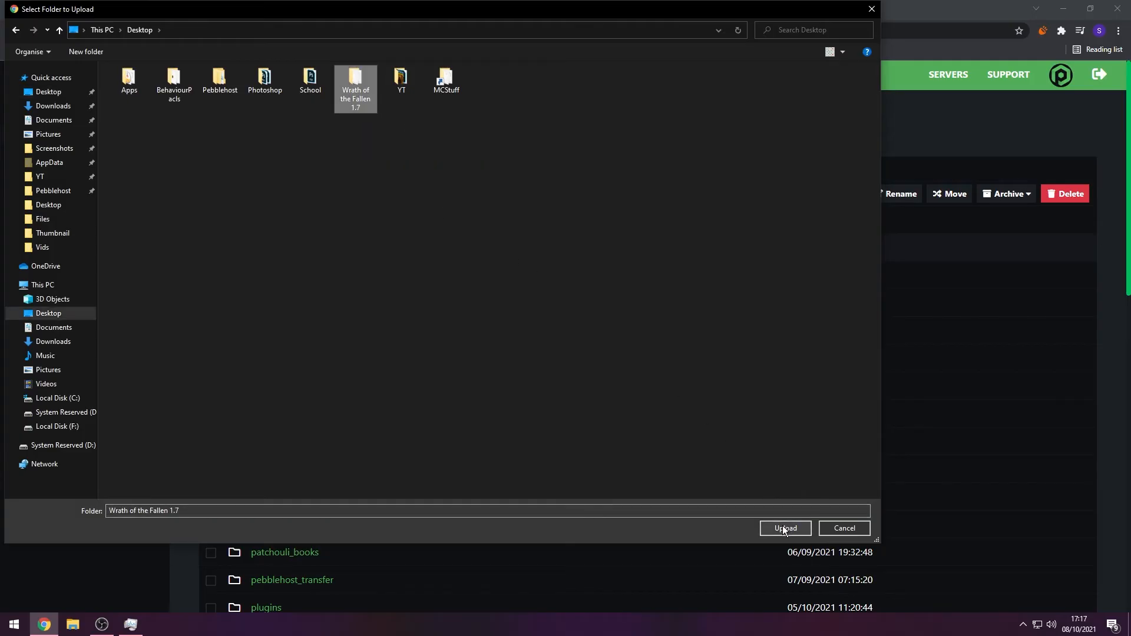
click(784, 528)
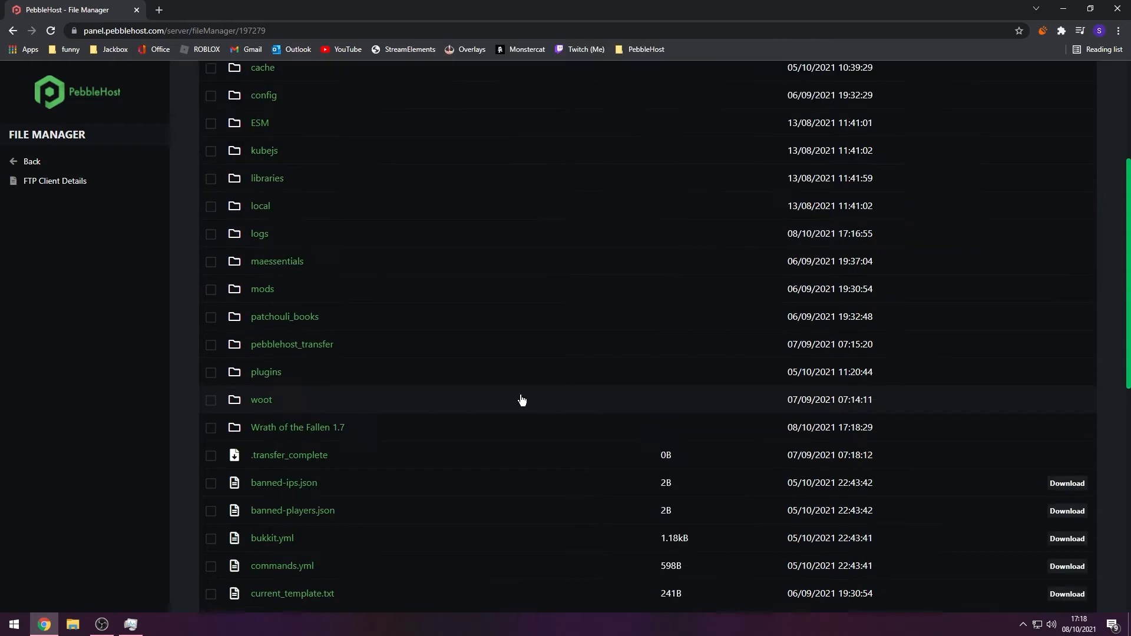
mouse_move(374, 431)
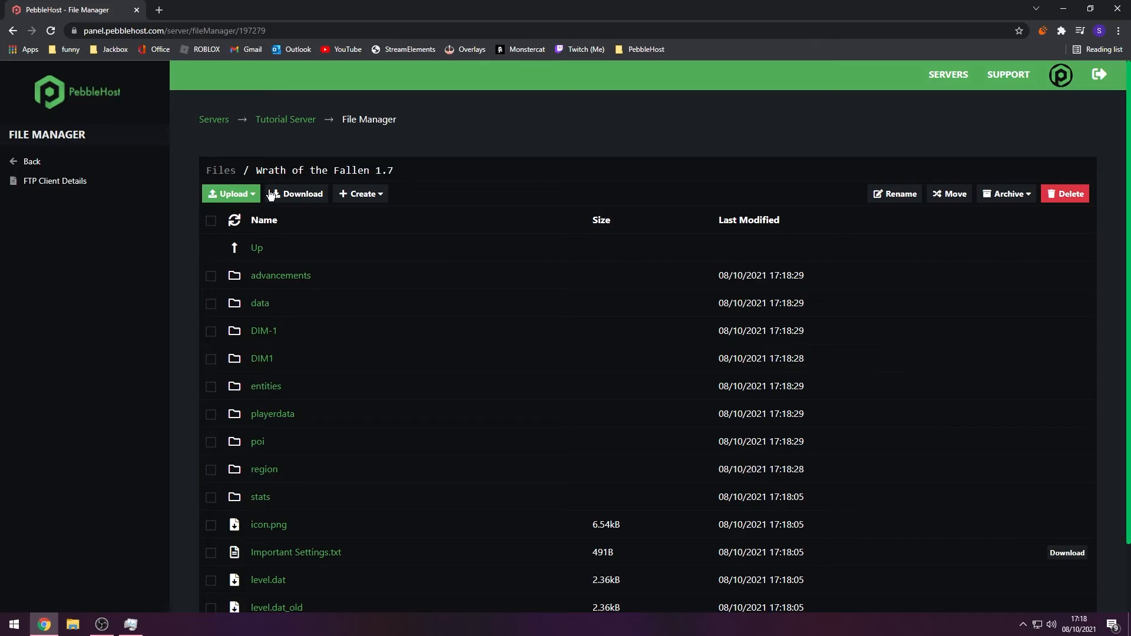
- Select the Wrath of the Fallen 1.7 folder name and copy it
double_click(324, 170)
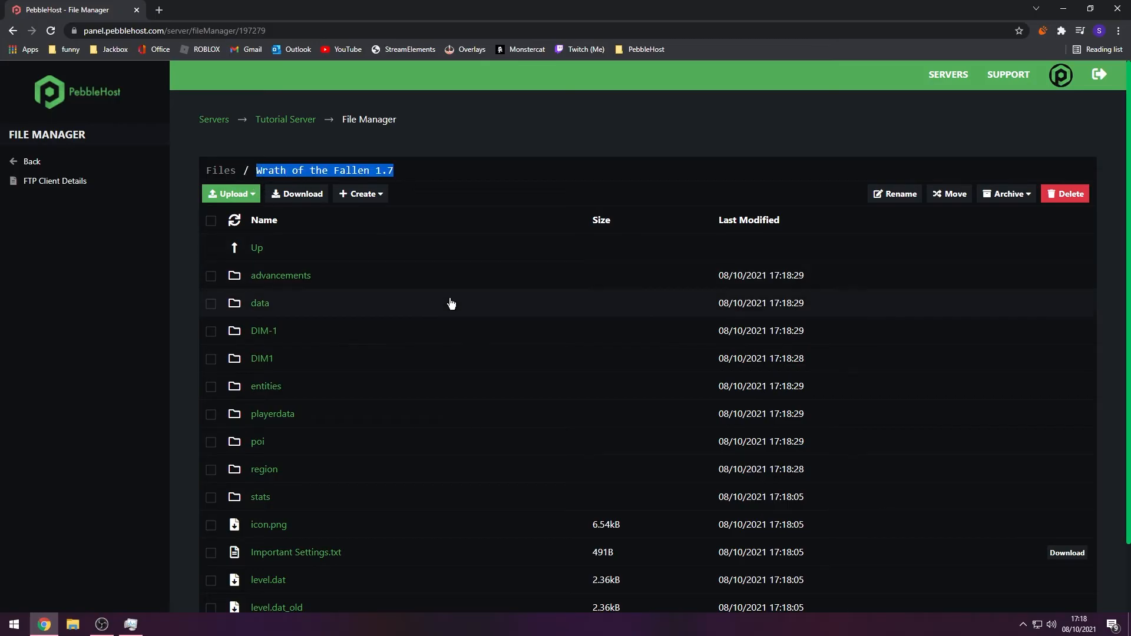
right_click(324, 171)
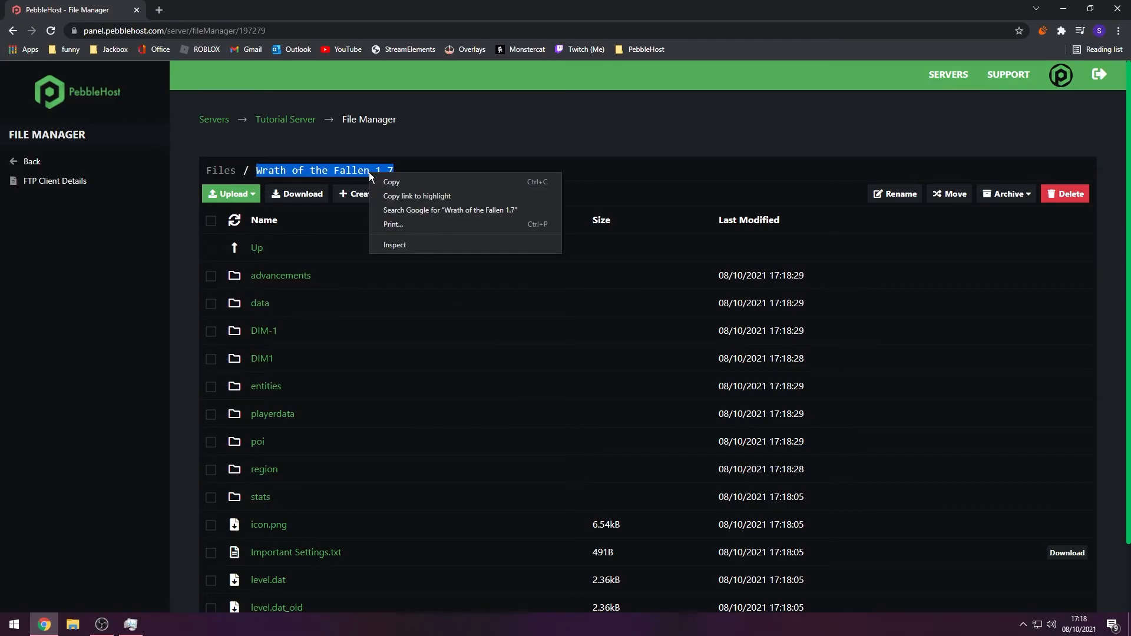
click(100, 94)
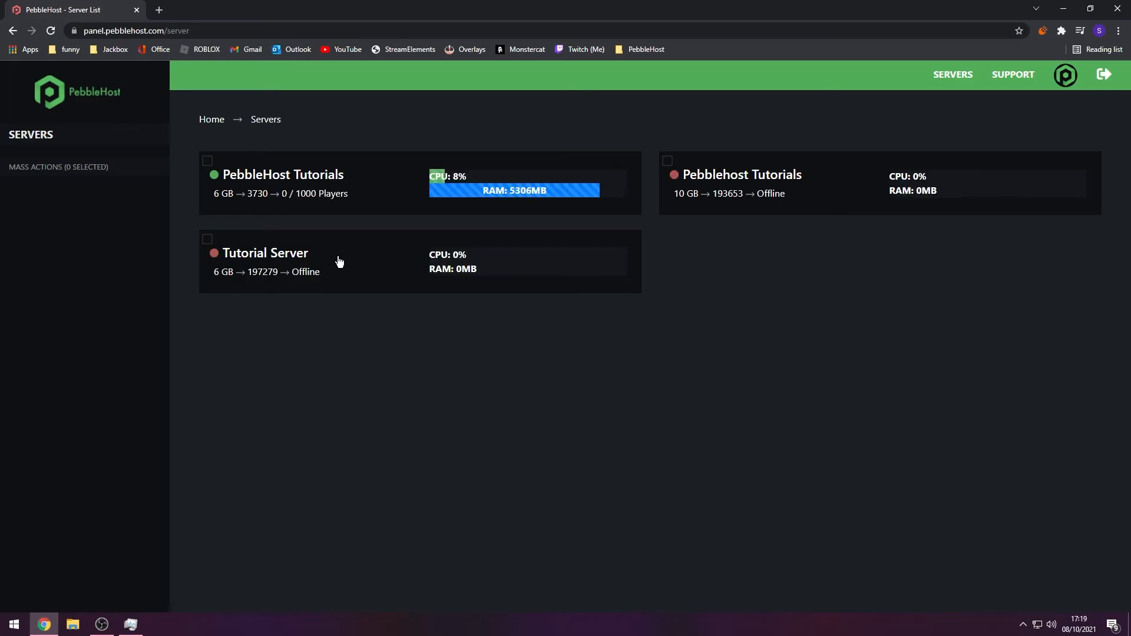
- Change Tutorial Server's world to Wrath of the Fallen 1.7, restart it, then open Multiplayer
click(266, 253)
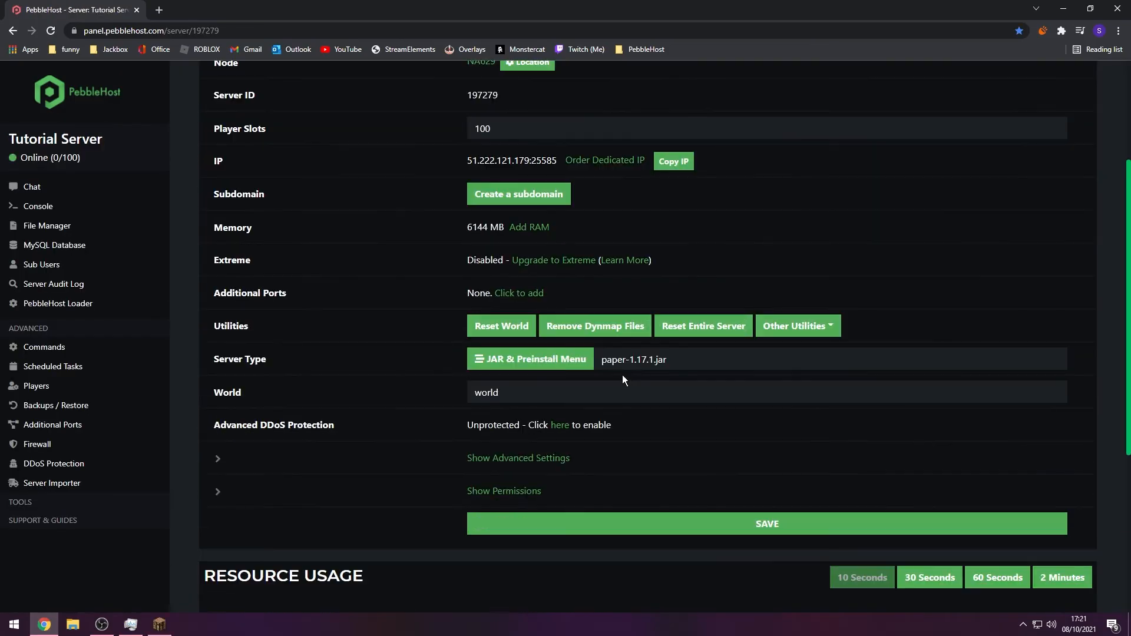
mouse_move(344, 410)
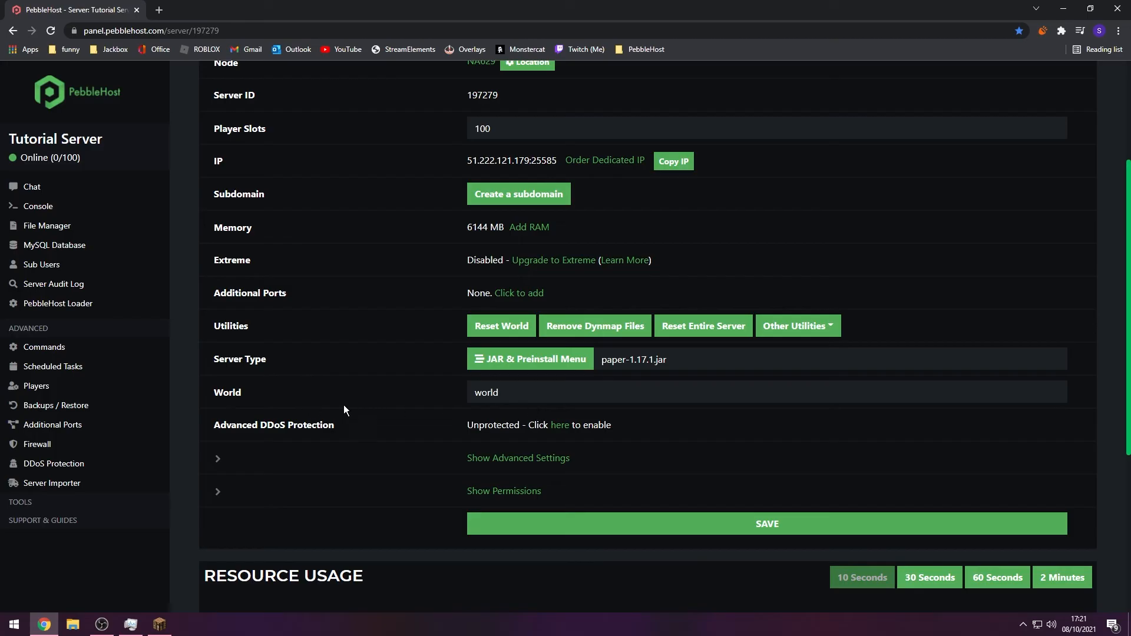
double_click(486, 392)
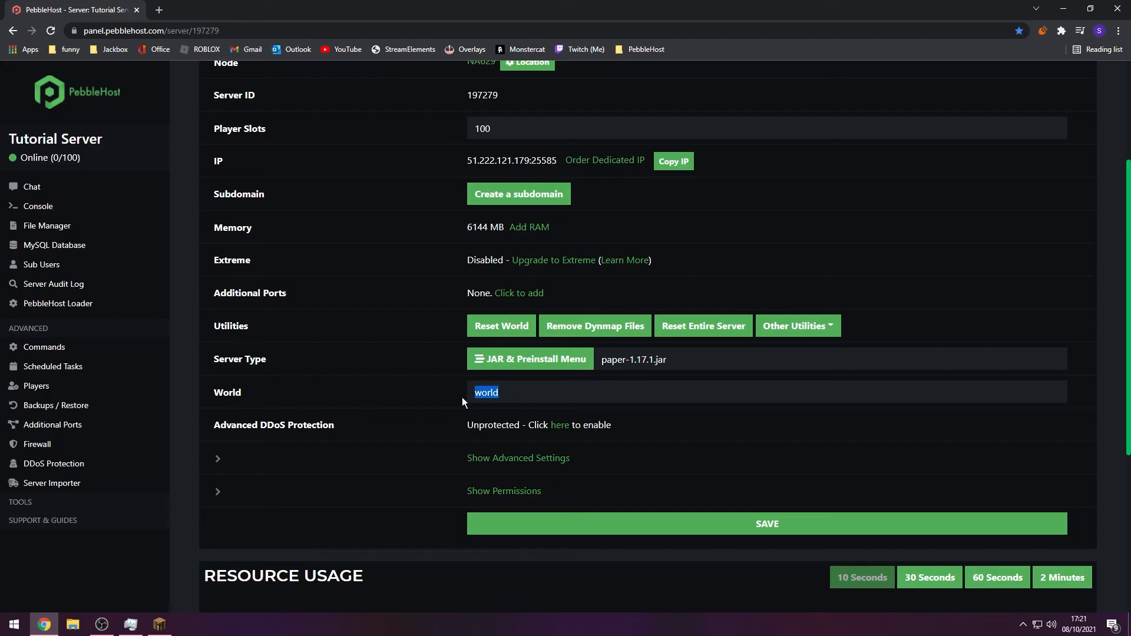
text(Wrath of the Fallen 1.7)
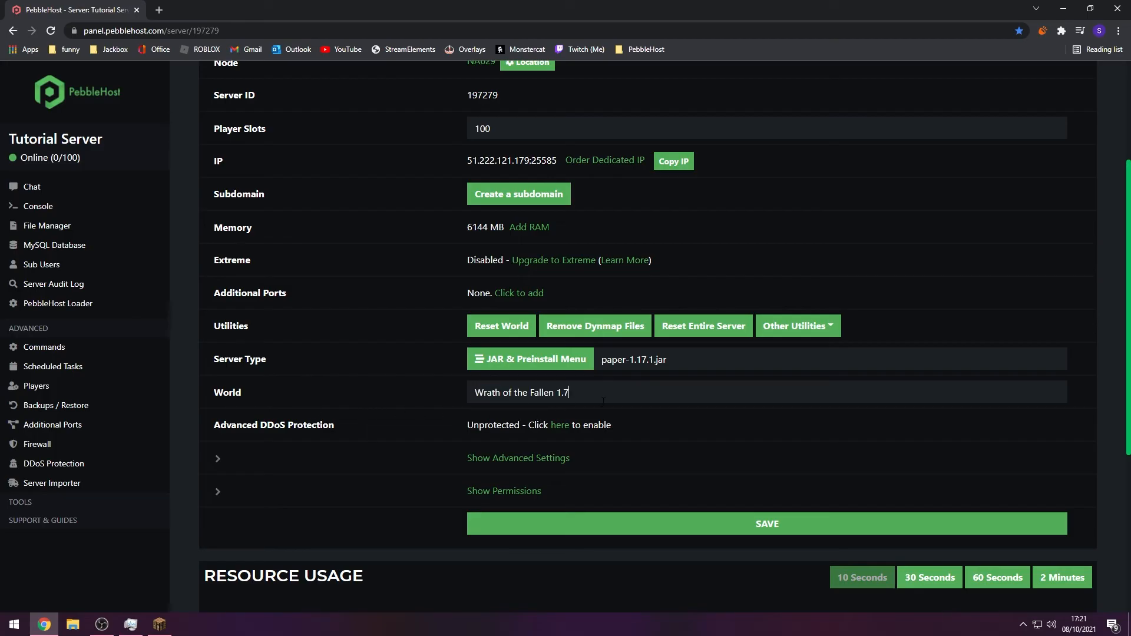
right_click(595, 407)
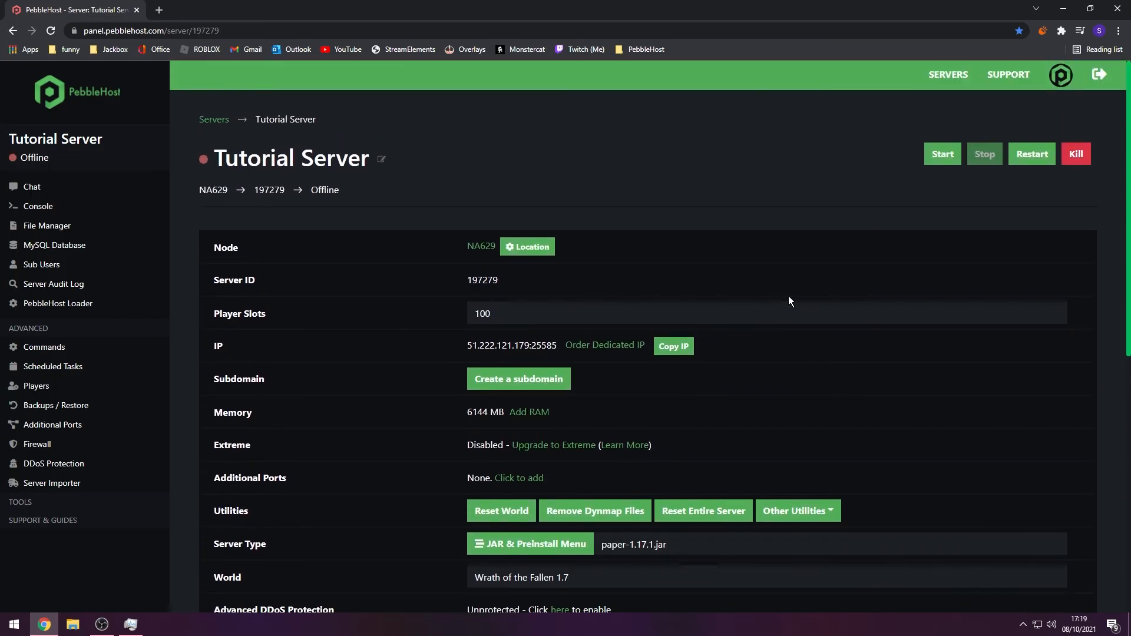
click(941, 154)
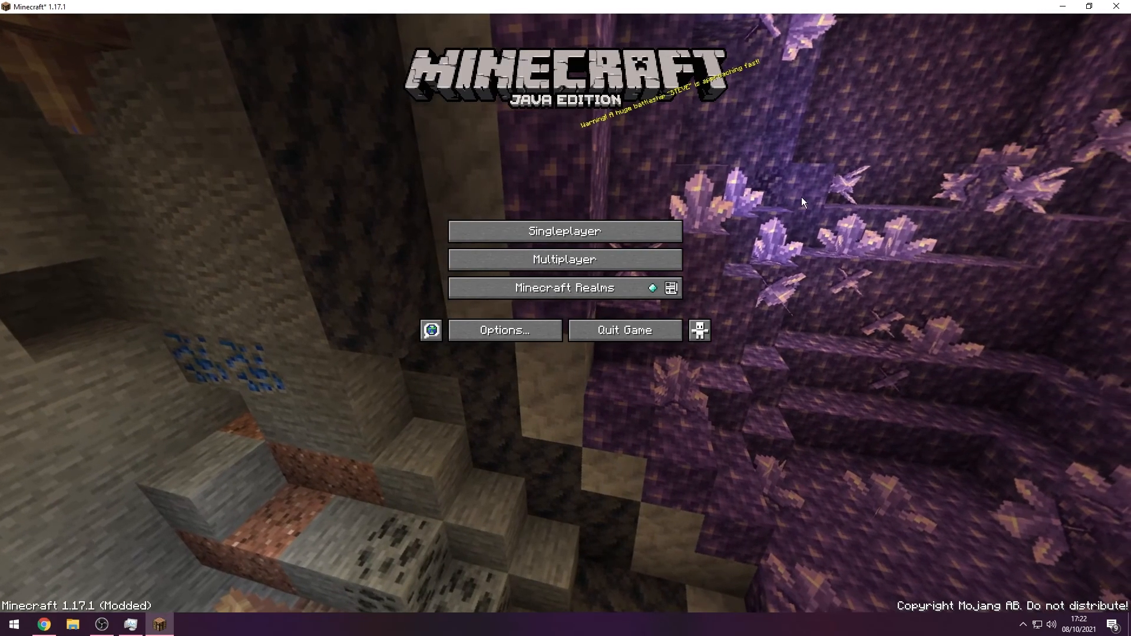
click(565, 260)
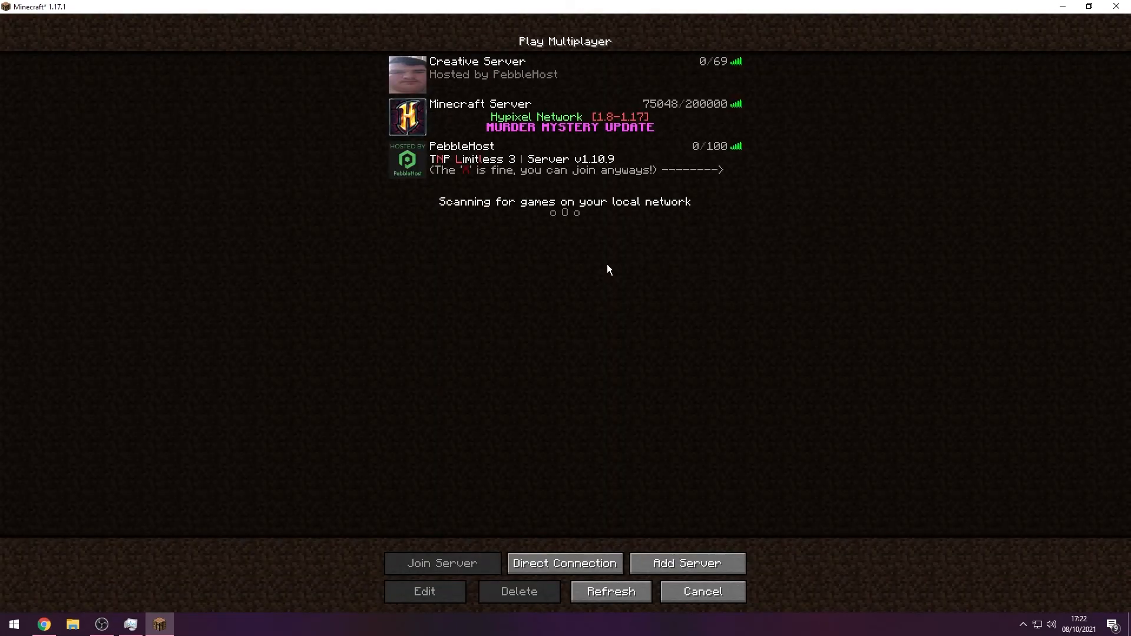